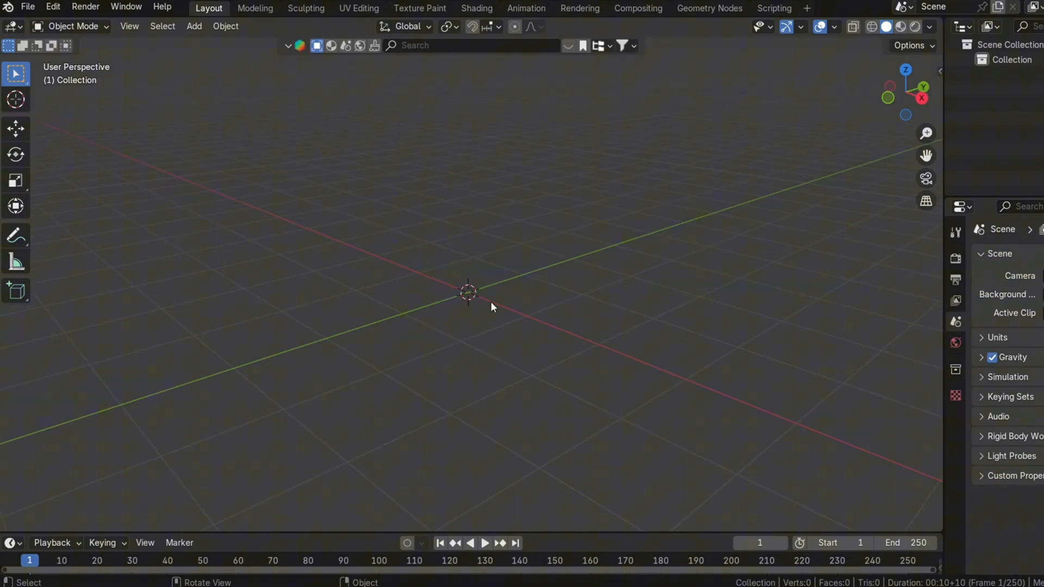
mouse_move(193, 27)
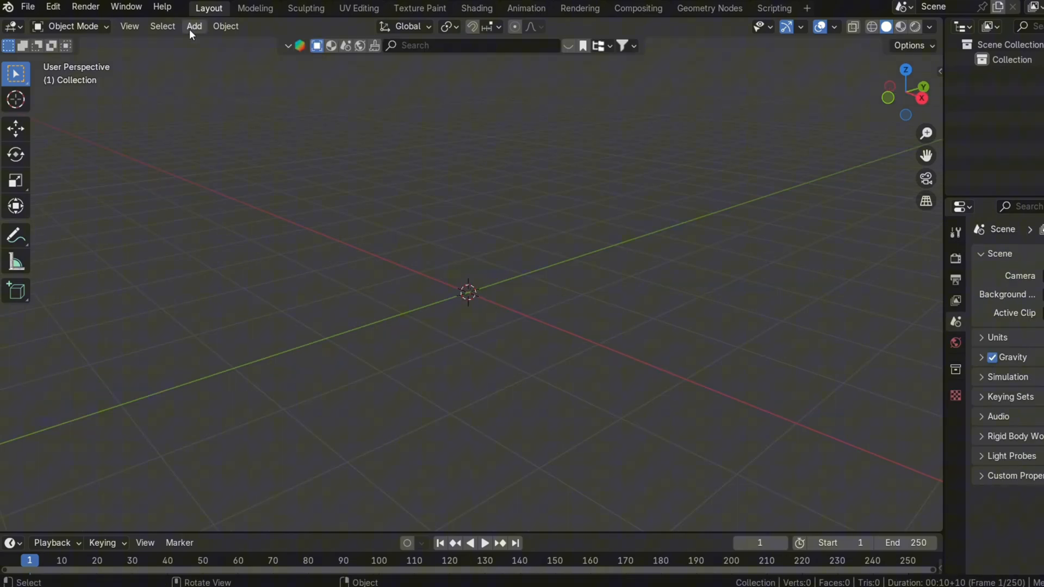
Add a cube mesh at the scene center through the Shift+A Mesh menu
click(194, 26)
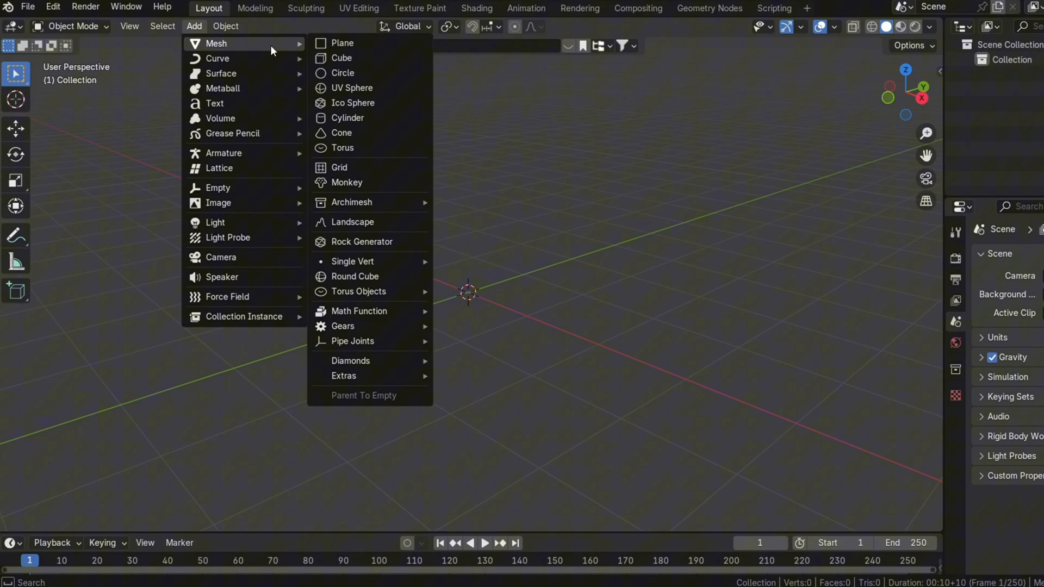
click(341, 58)
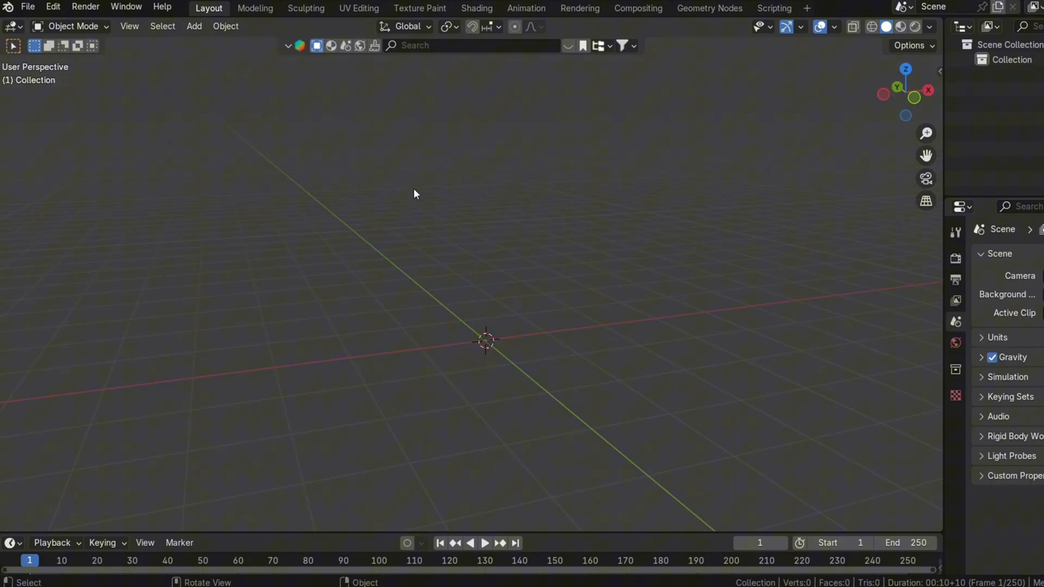
key(shift+a)
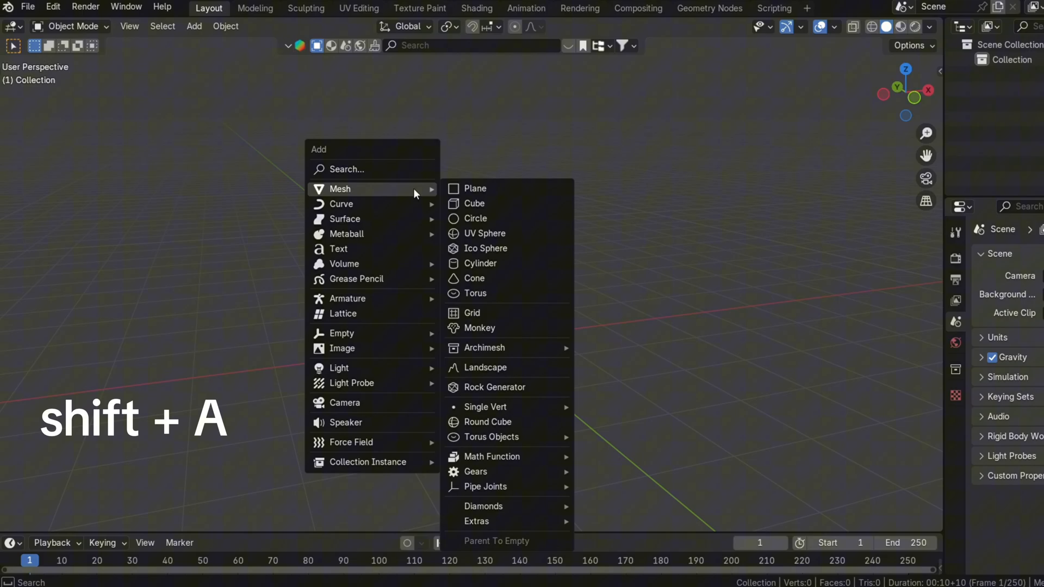
mouse_move(475, 203)
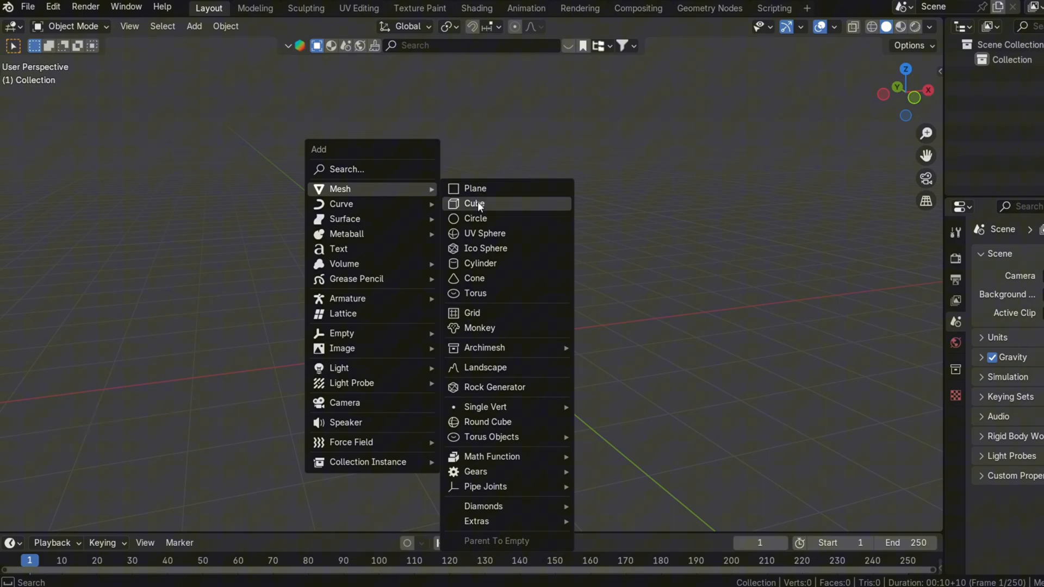
click(475, 204)
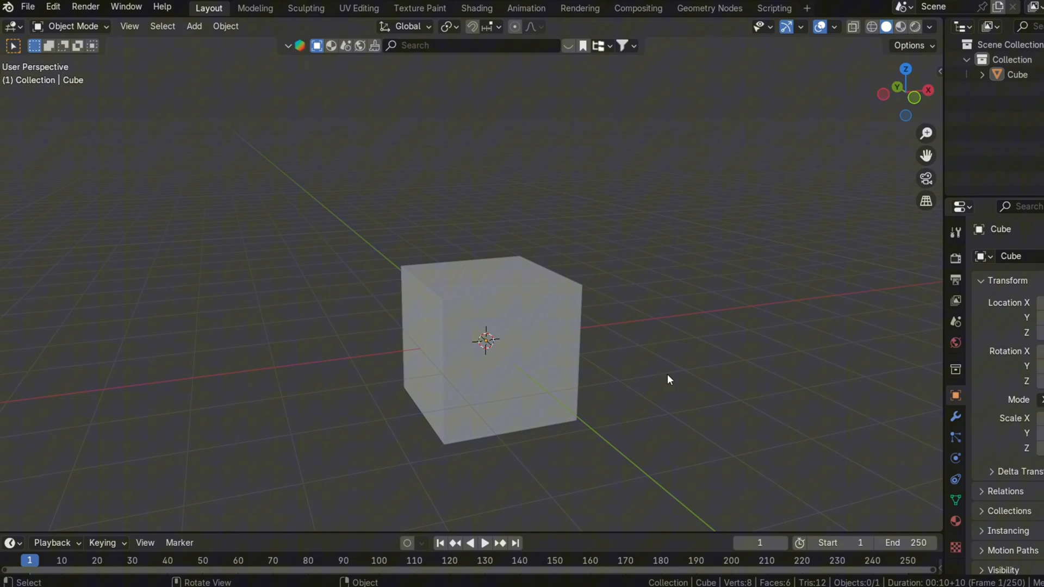
mouse_move(676, 379)
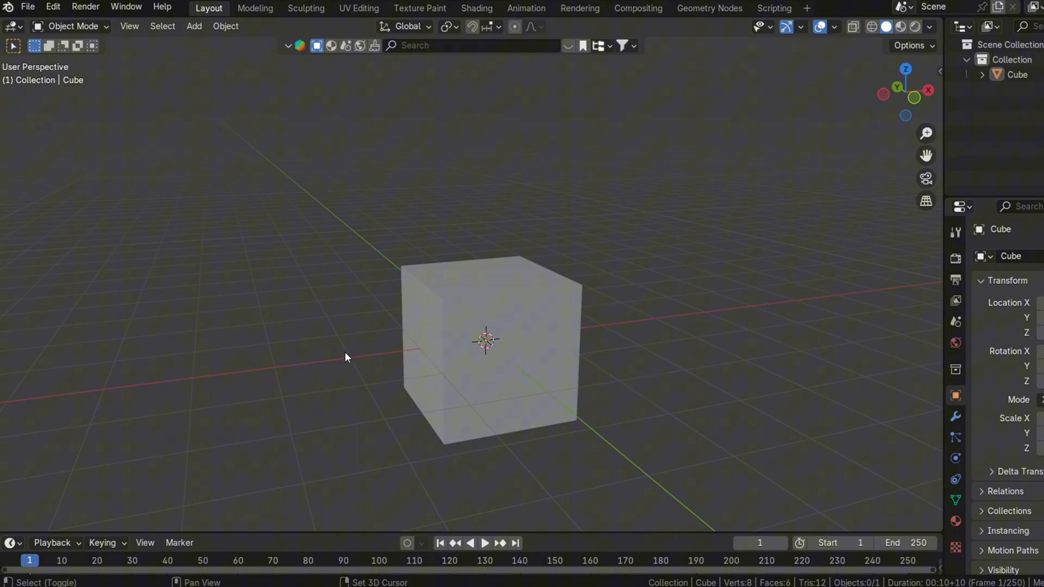
Place the 3D cursor on the grid left of the cube and dismiss the Add Mesh menu
click(193, 26)
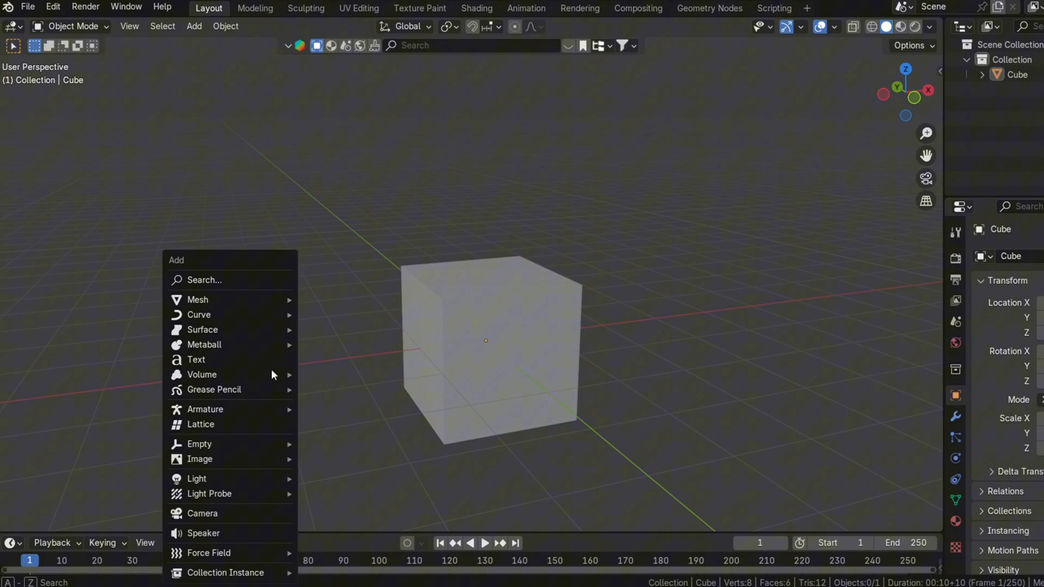
mouse_move(196, 299)
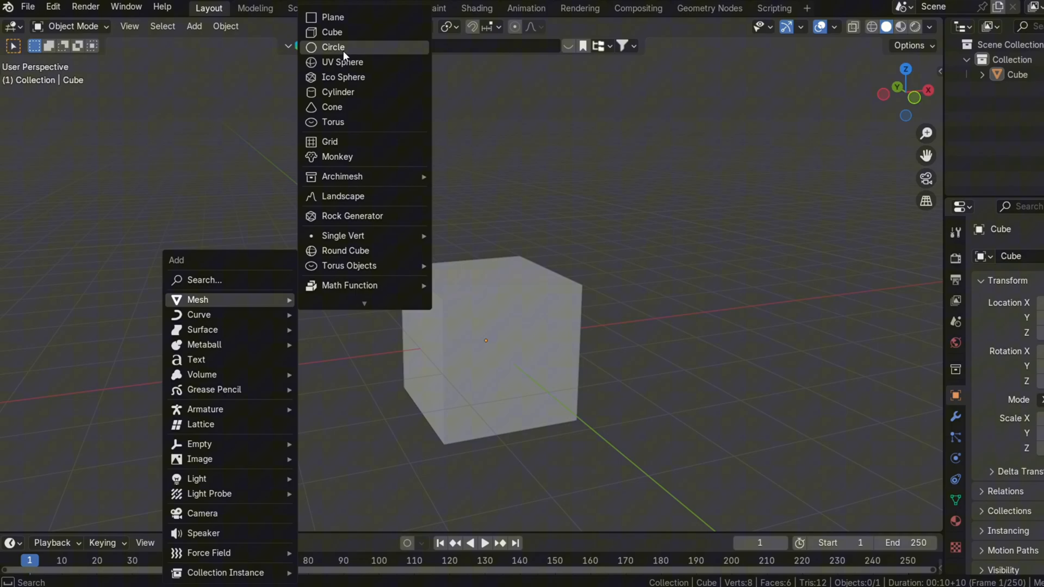
click(332, 47)
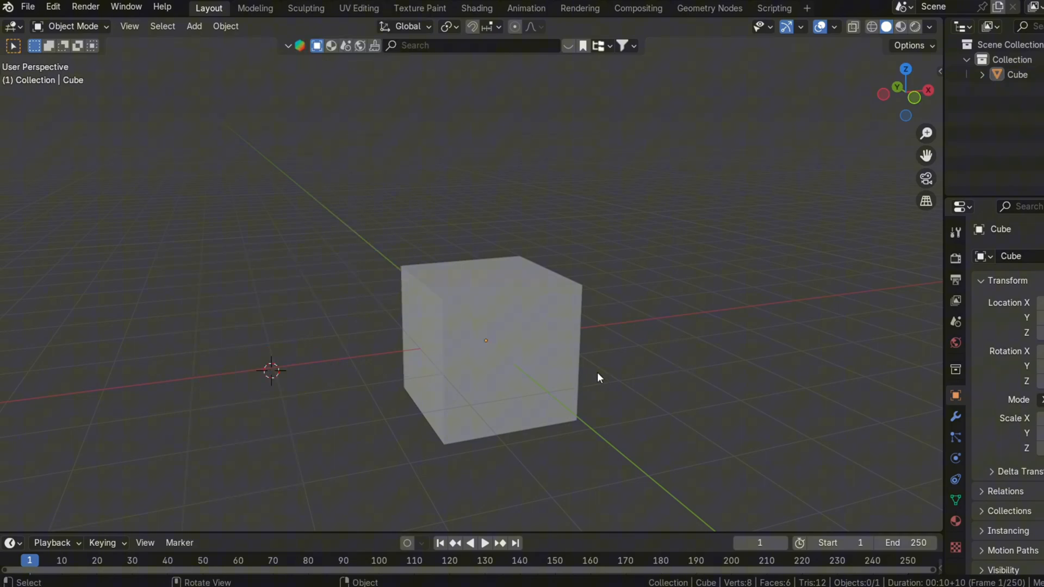
click(513, 399)
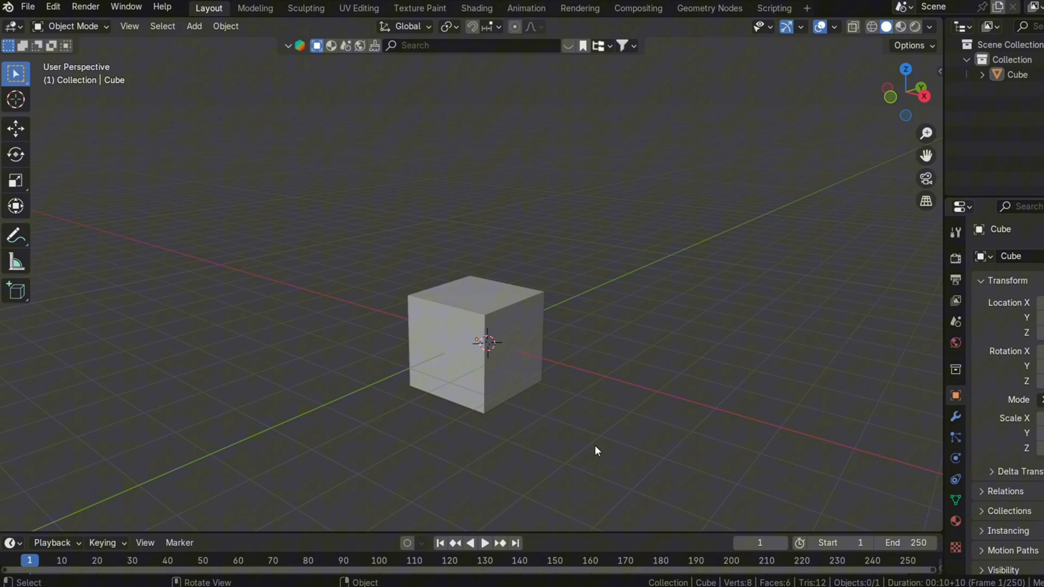
mouse_move(678, 484)
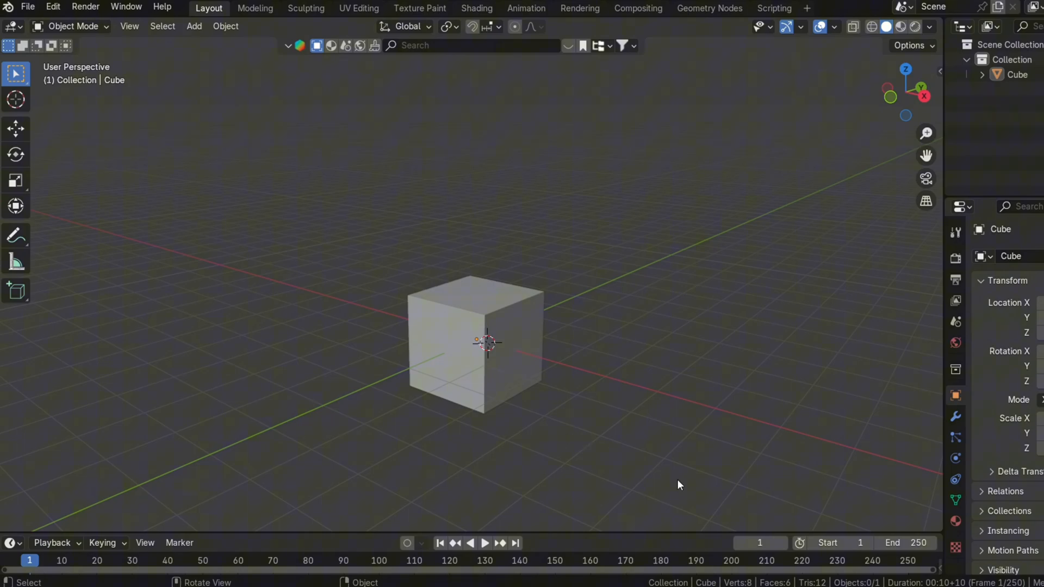
Grab the cube with G and slide it vertically along the Z axis
key(g)
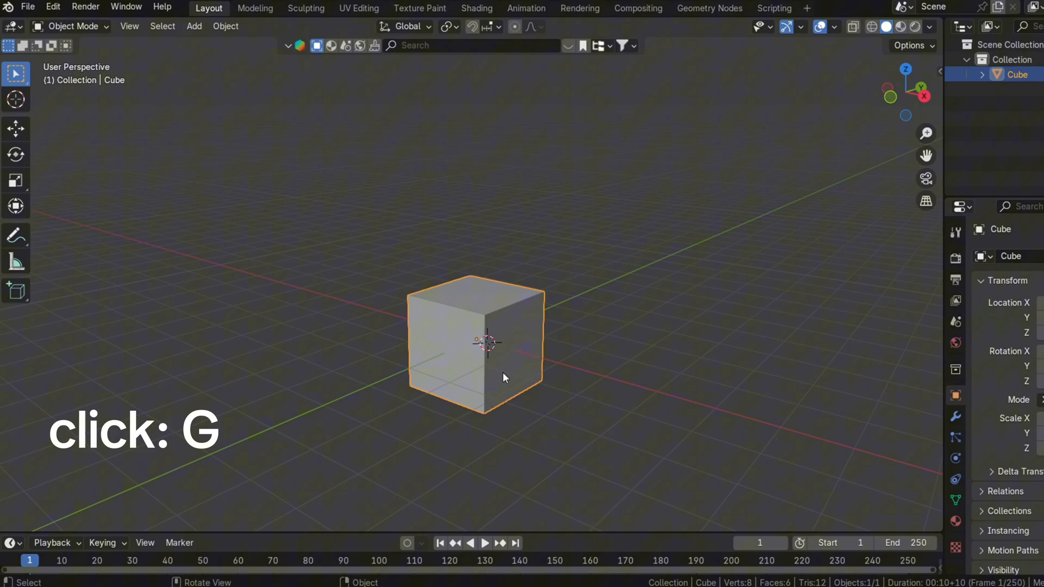
key(g)
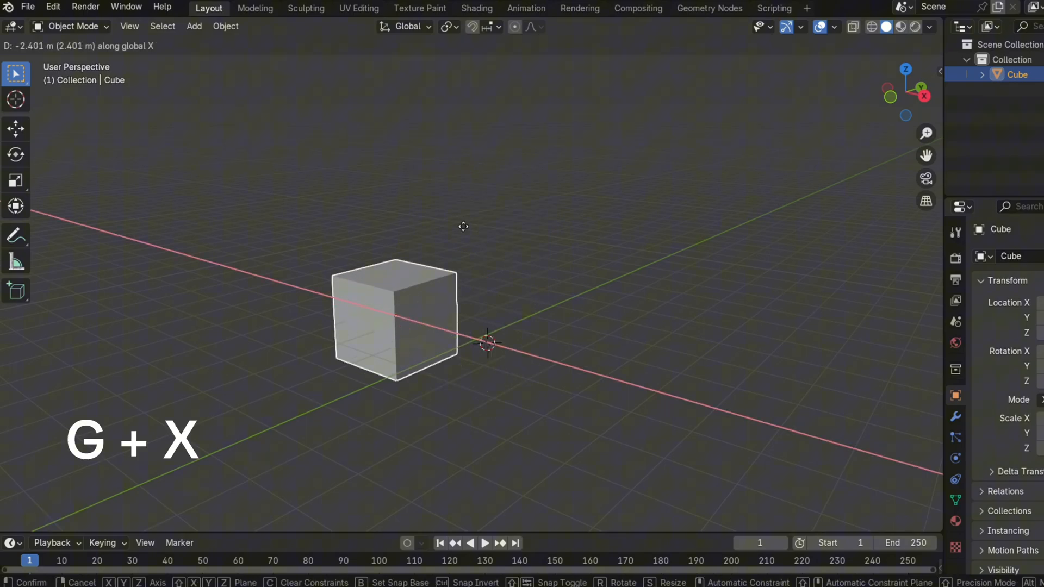
key(Y)
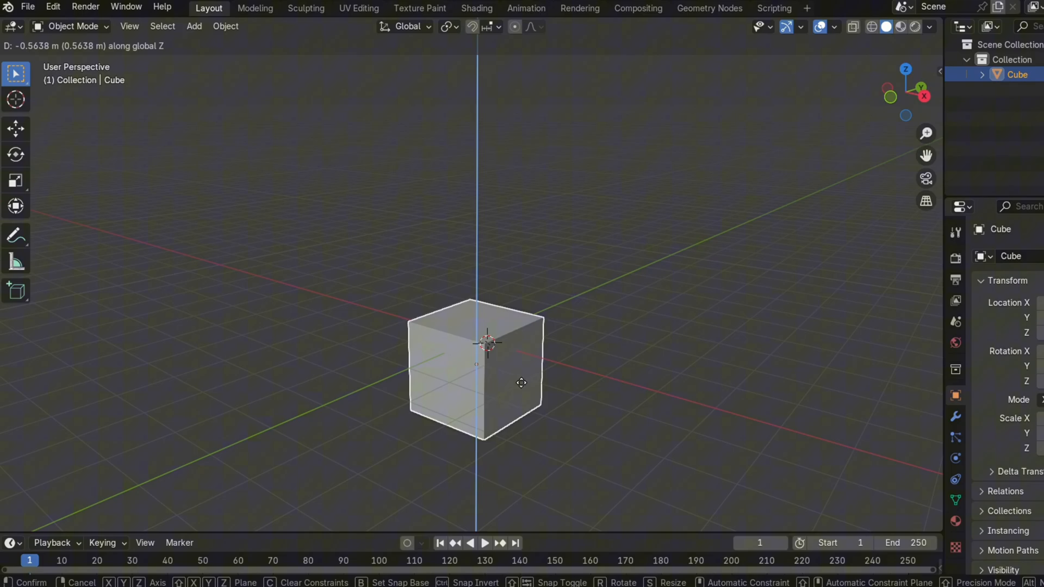
drag(521, 382, 550, 226)
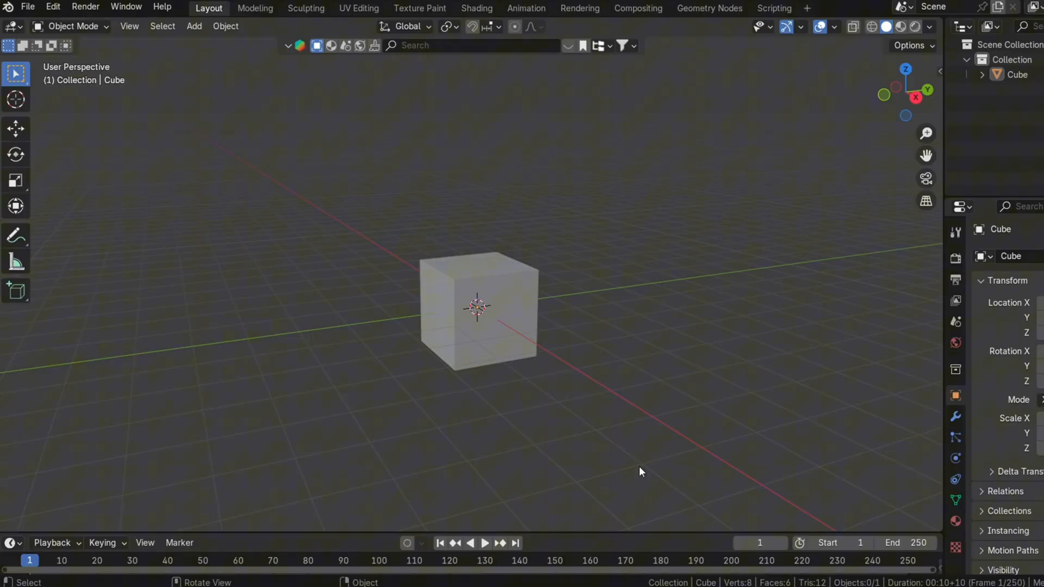
mouse_move(555, 366)
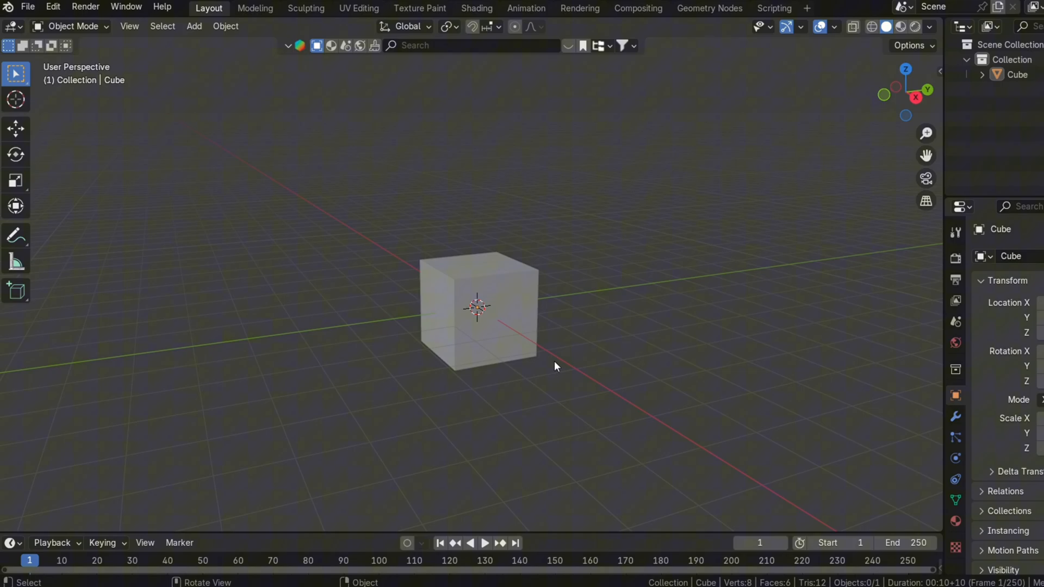
Rotate the cube with R, switching to free trackball rotation with a second R
key(r)
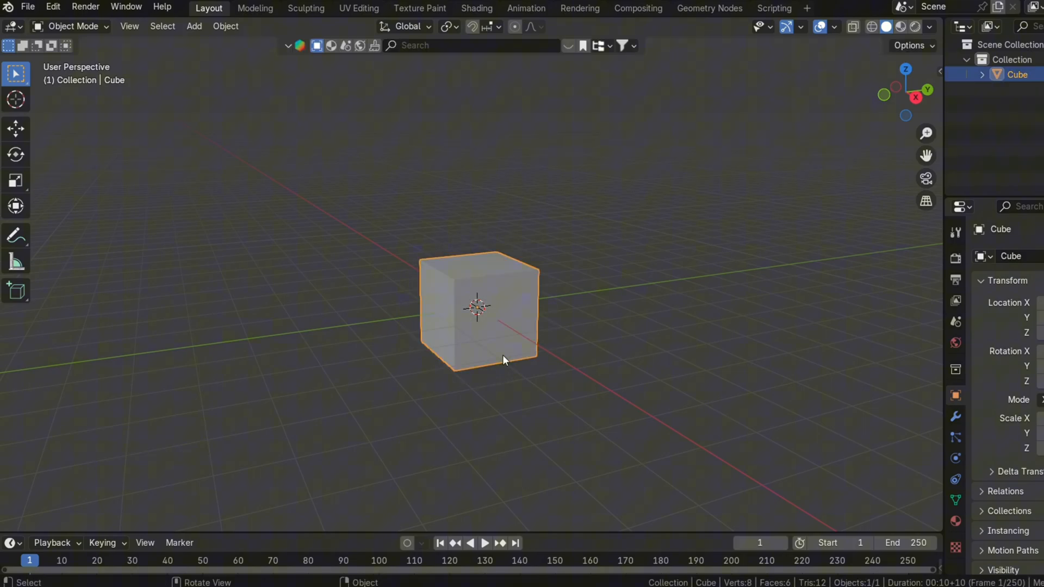
key(r)
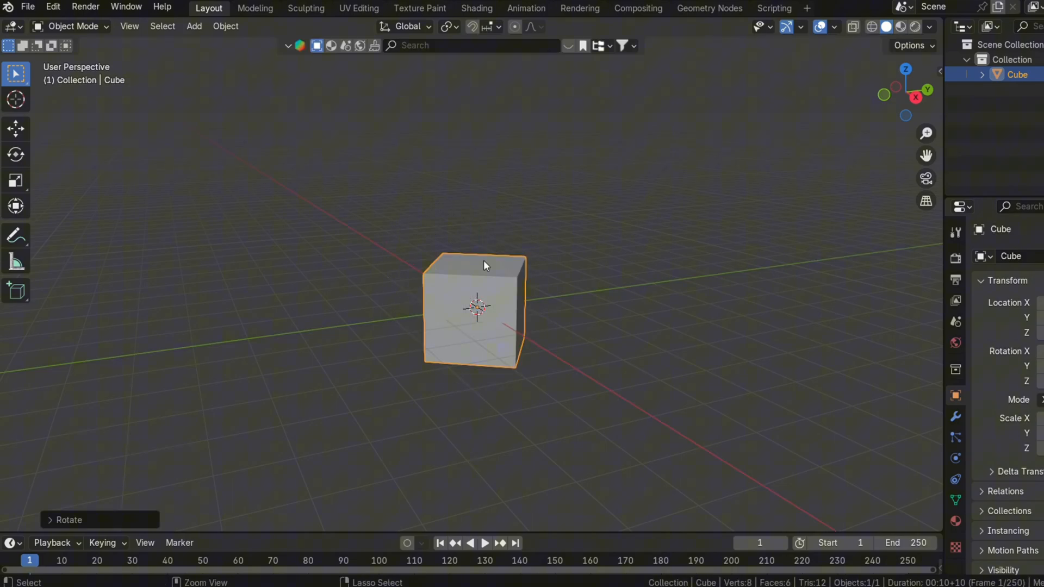
key(r)
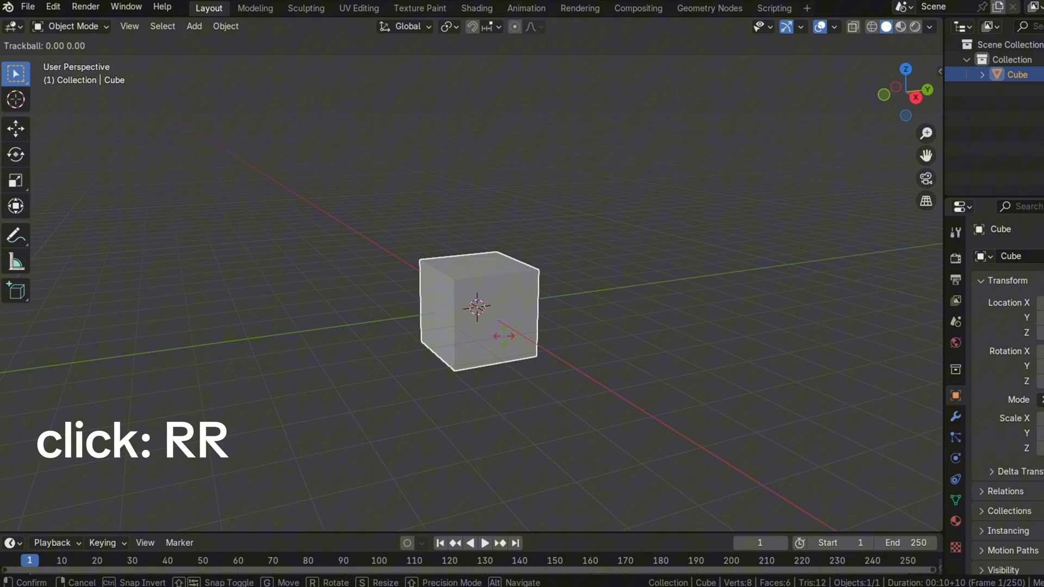
key(r)
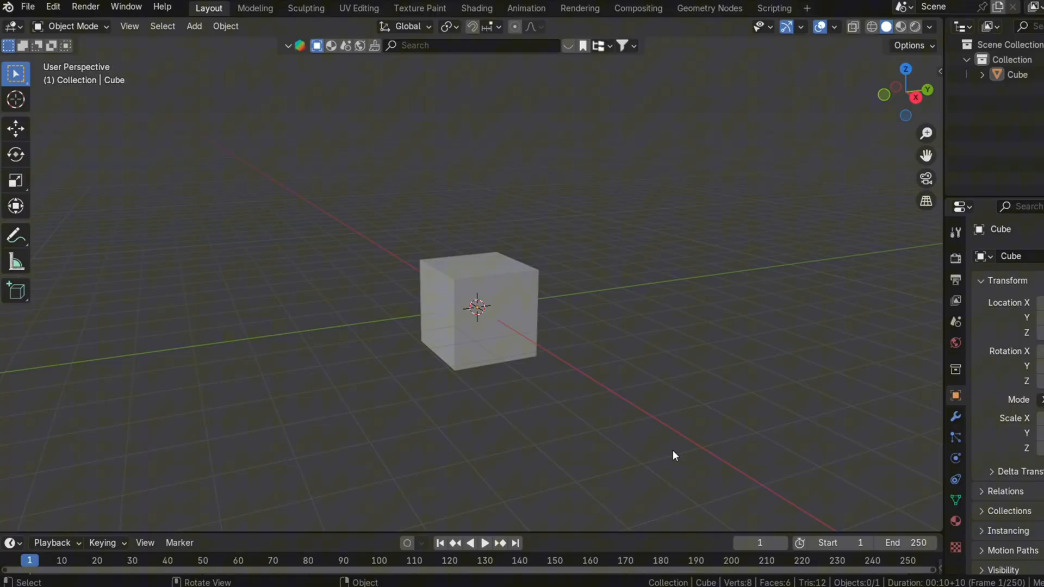
Select the cube and scale it along Z to flatten it vertically
click(478, 309)
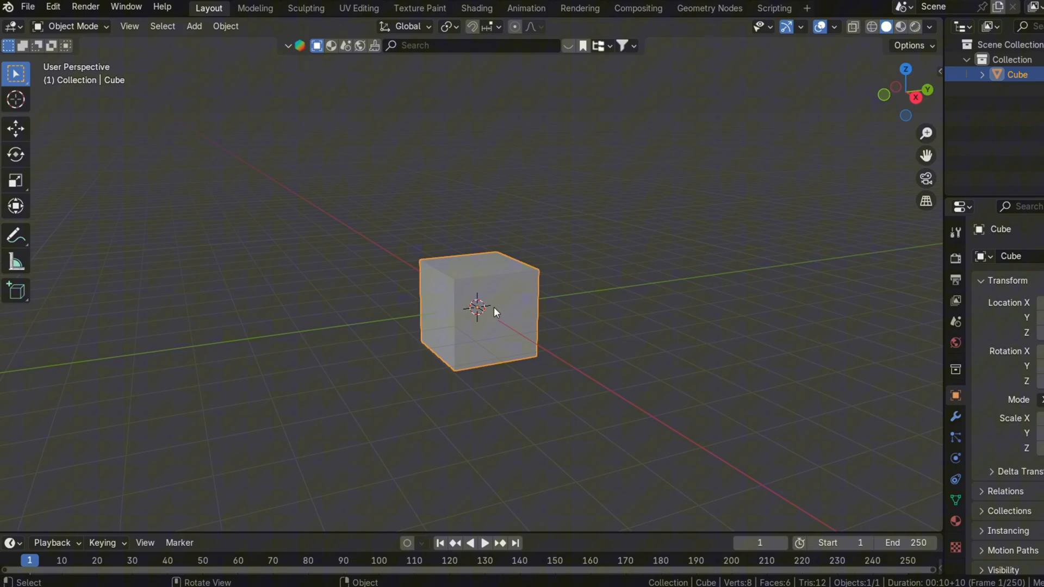
key(s)
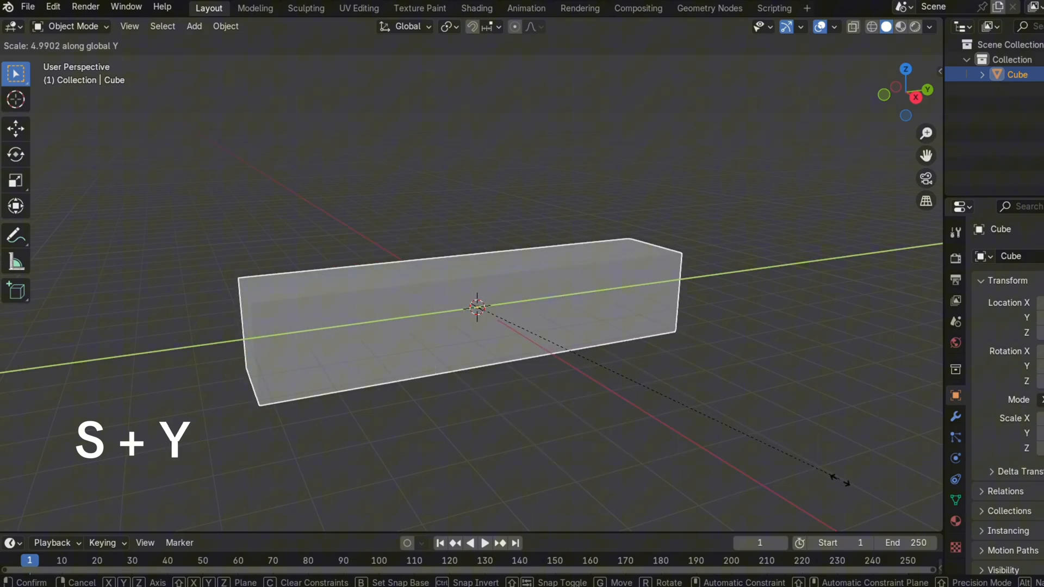
key(z)
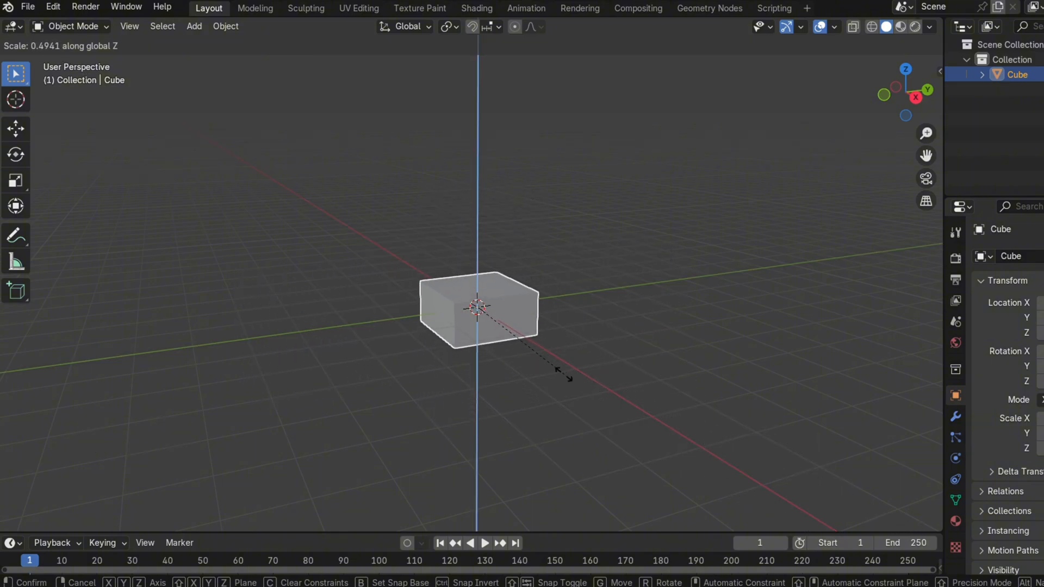
drag(562, 373, 830, 496)
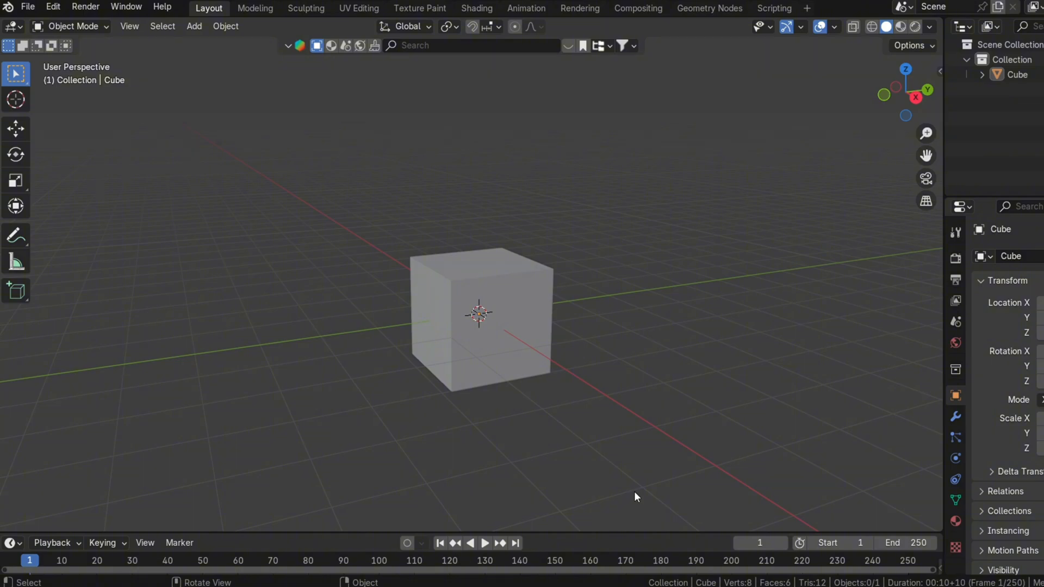
mouse_move(172, 278)
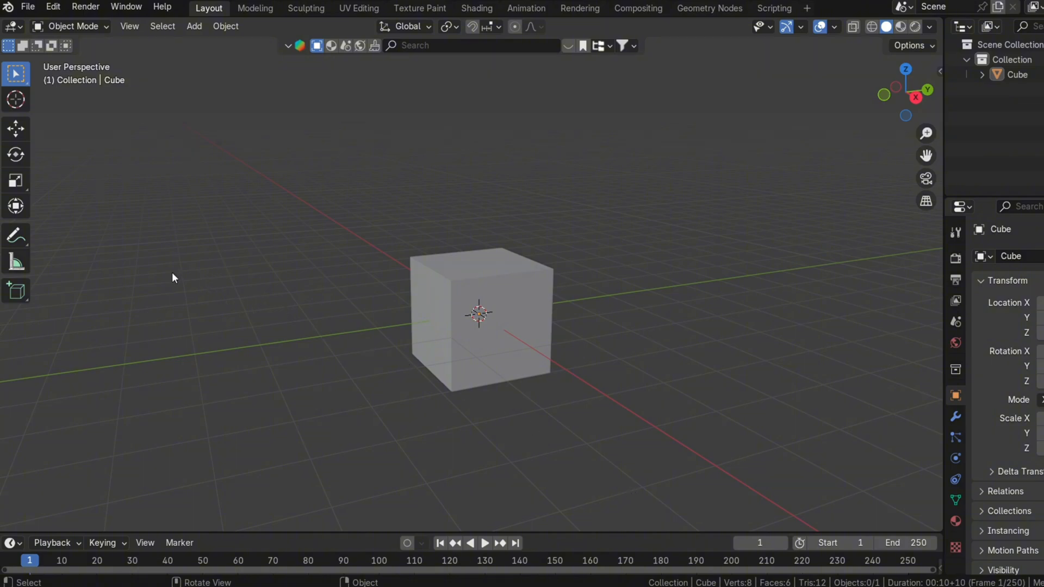
Handwrite 'Subscribe' across the cube's front face with the Annotate tool
click(14, 235)
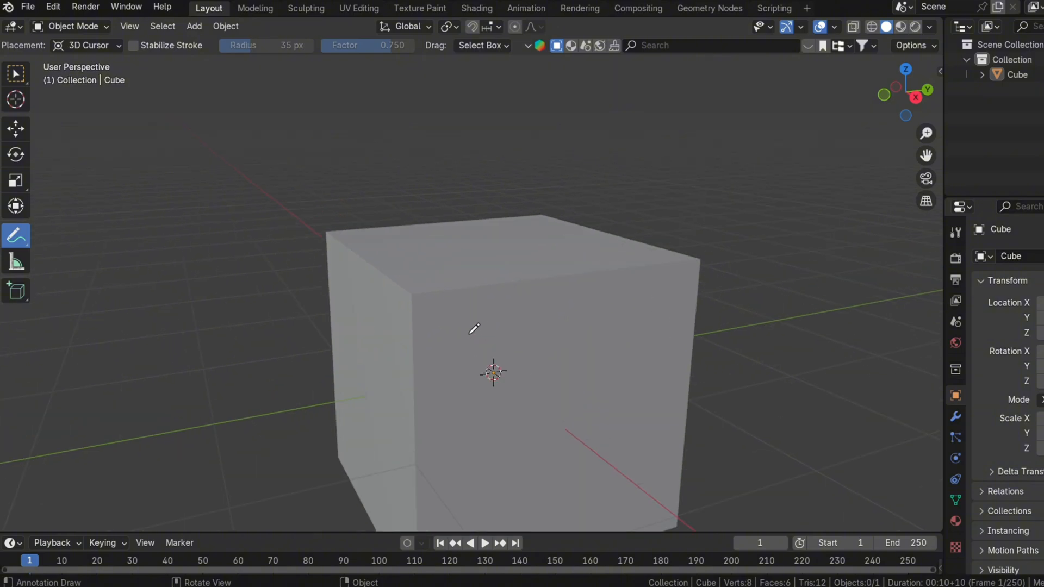
drag(440, 336, 525, 340)
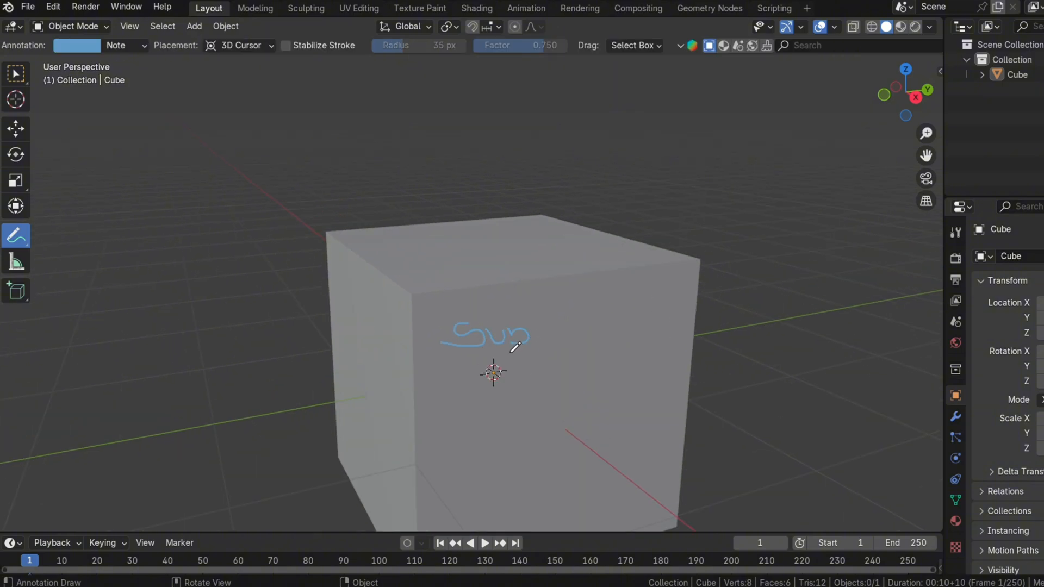
drag(532, 336, 599, 336)
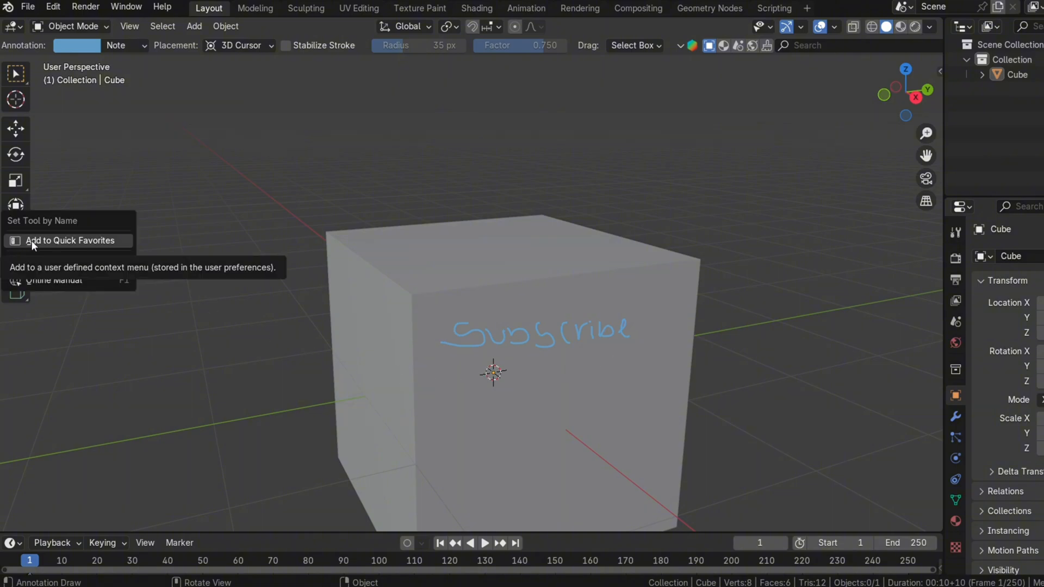
mouse_move(89, 254)
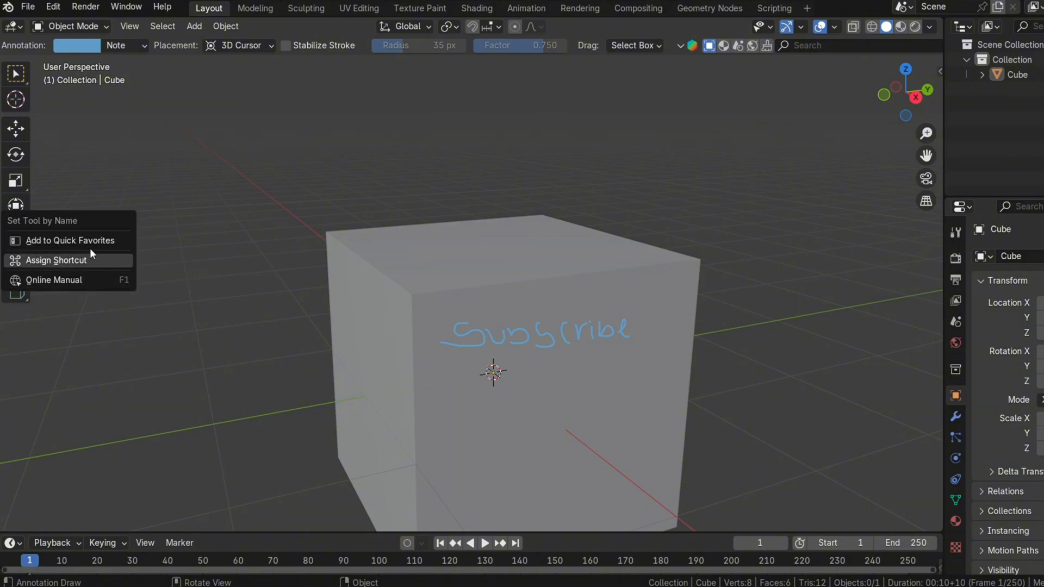
mouse_move(70, 240)
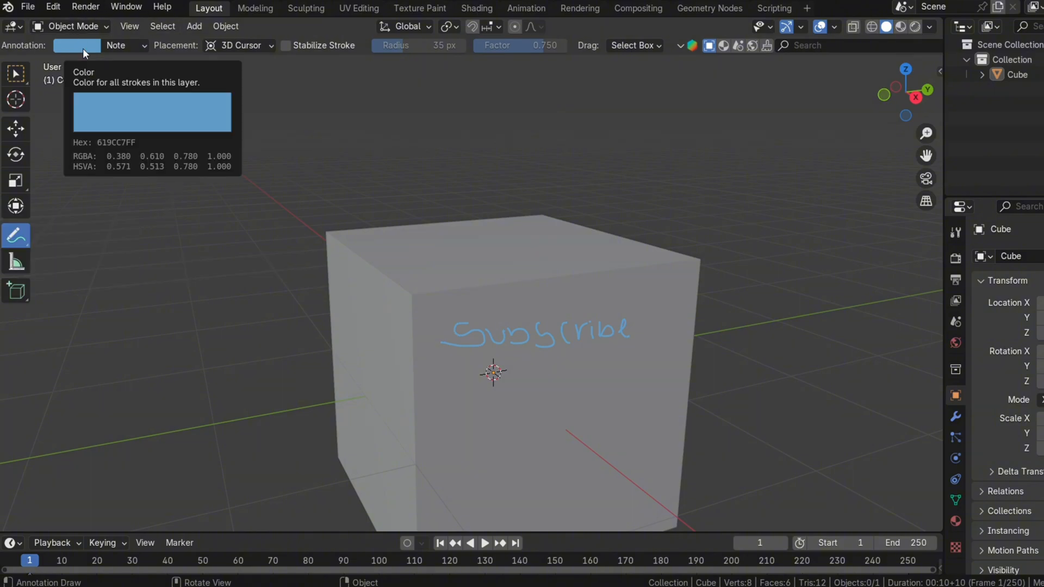
right_click(76, 46)
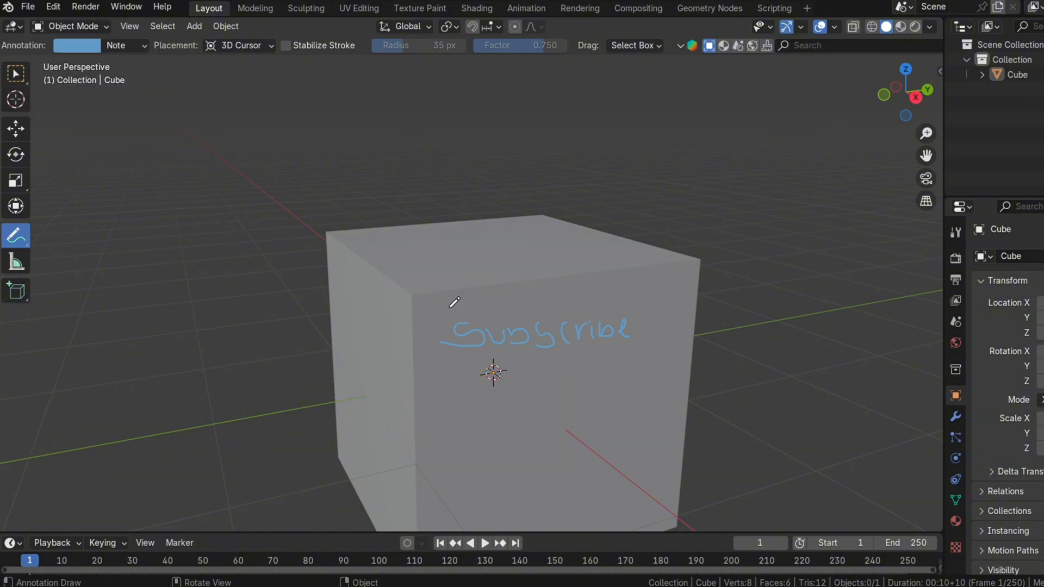
mouse_move(137, 145)
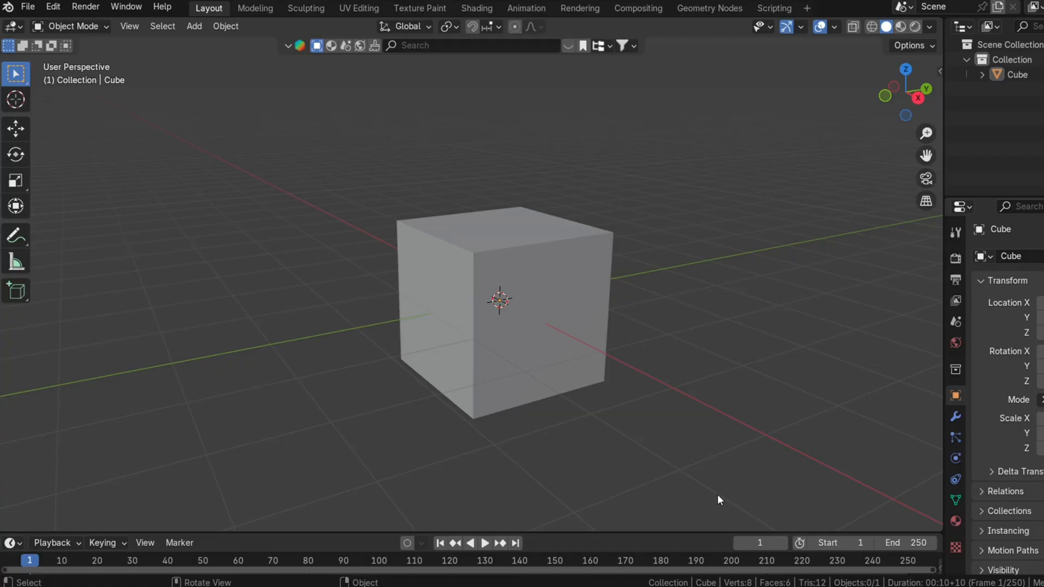
mouse_move(14, 262)
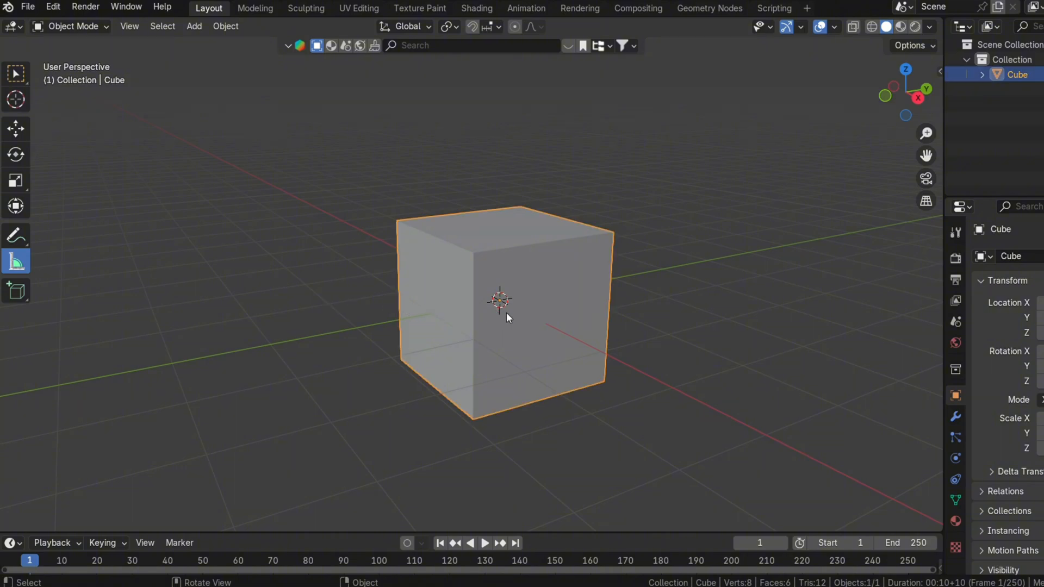
mouse_move(922, 100)
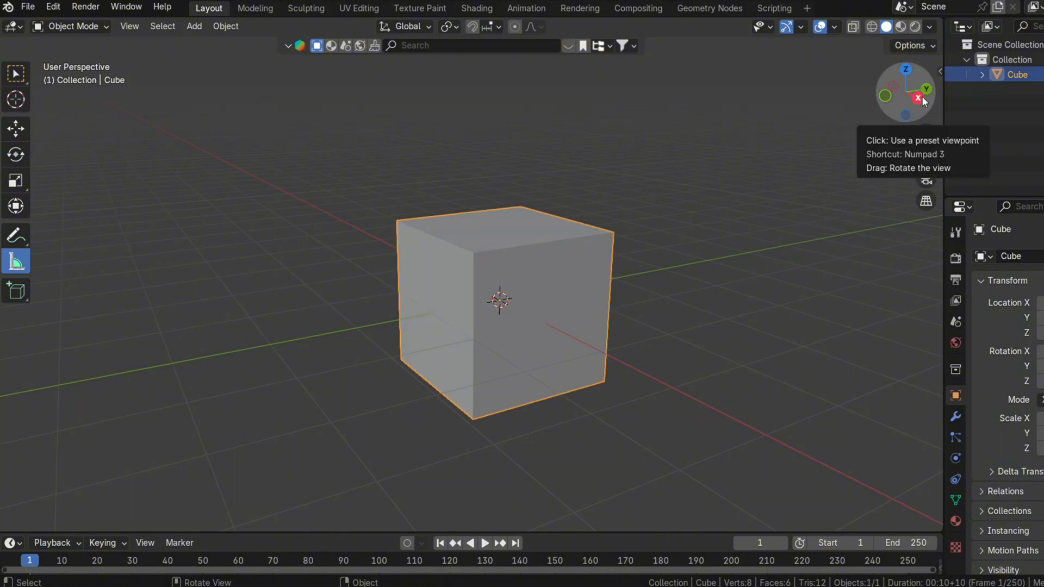
Measure the cube's top edge in Right Orthographic view, about 2.00451 m
click(917, 98)
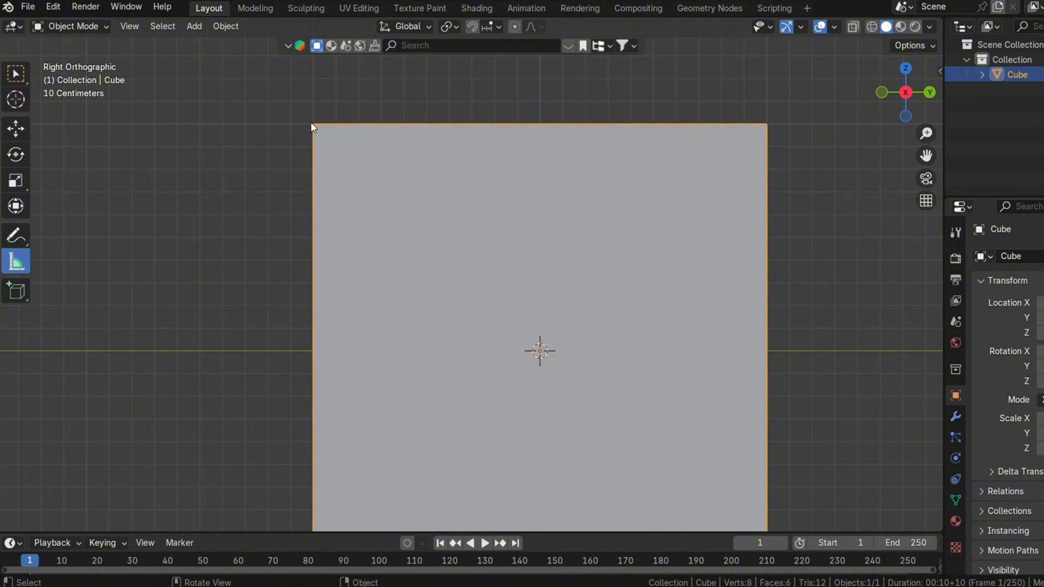
drag(313, 127, 571, 129)
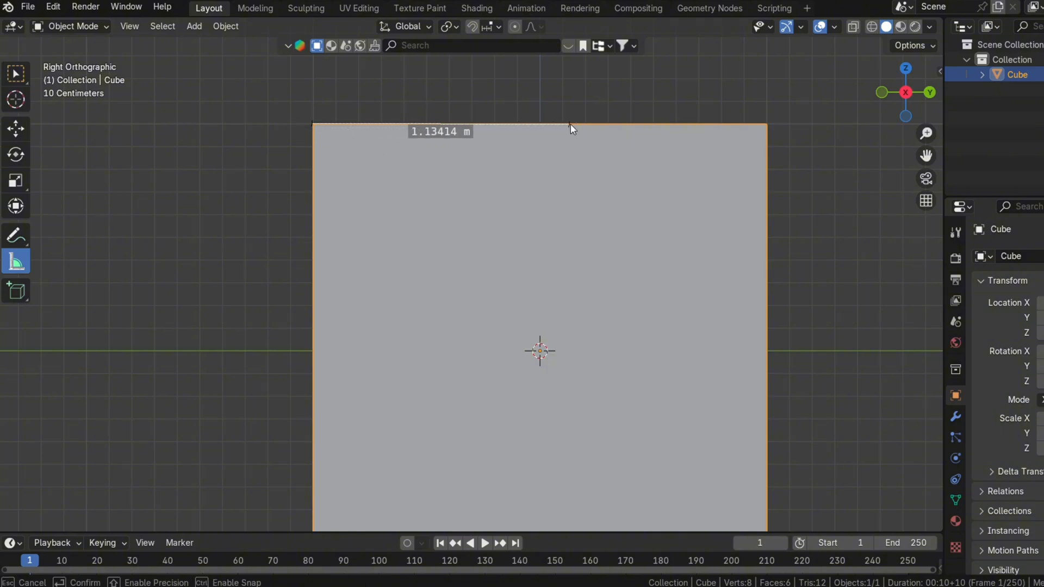
drag(572, 127, 763, 127)
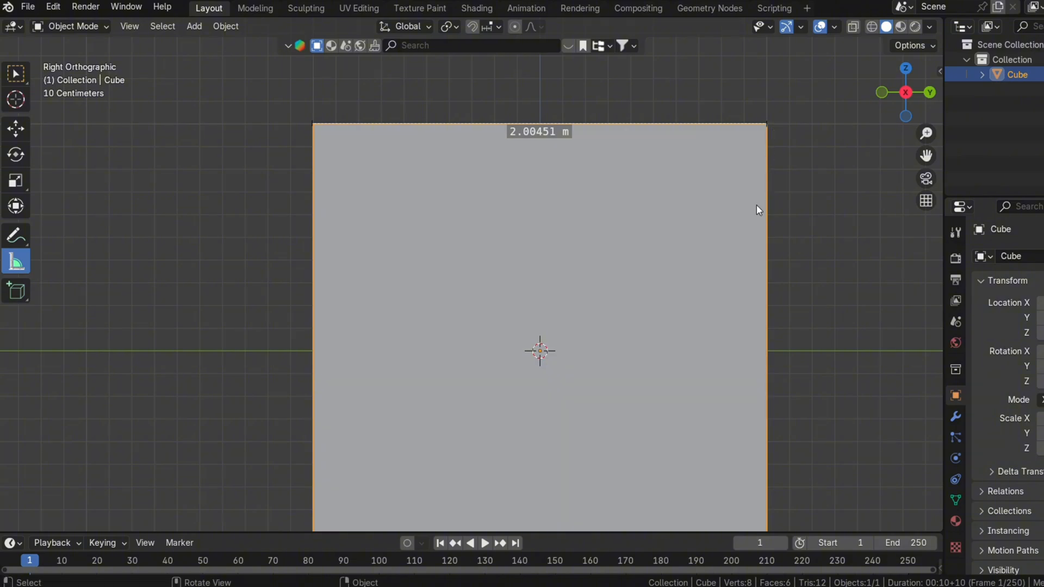
mouse_move(525, 170)
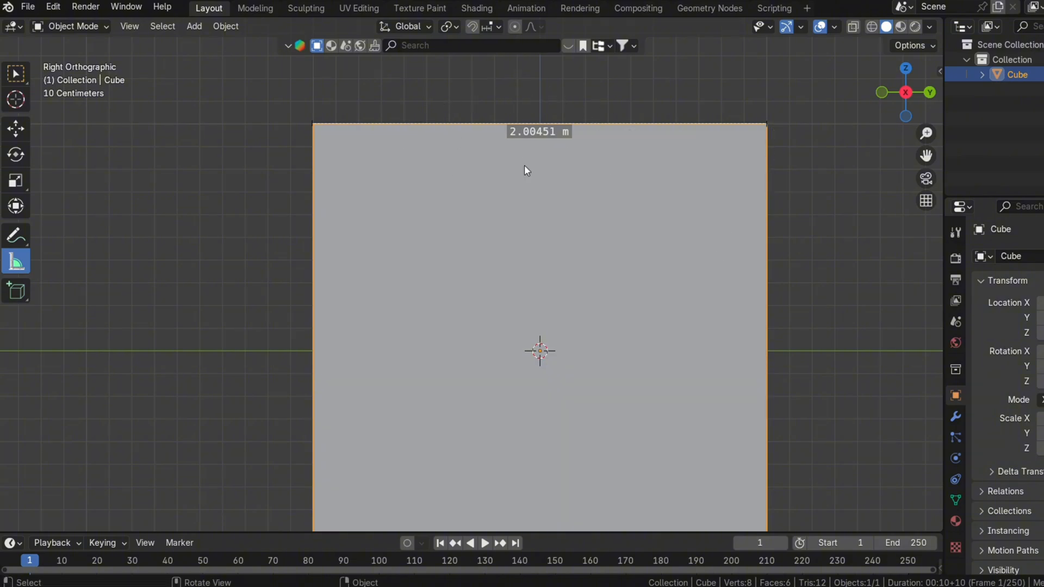
drag(526, 170, 631, 471)
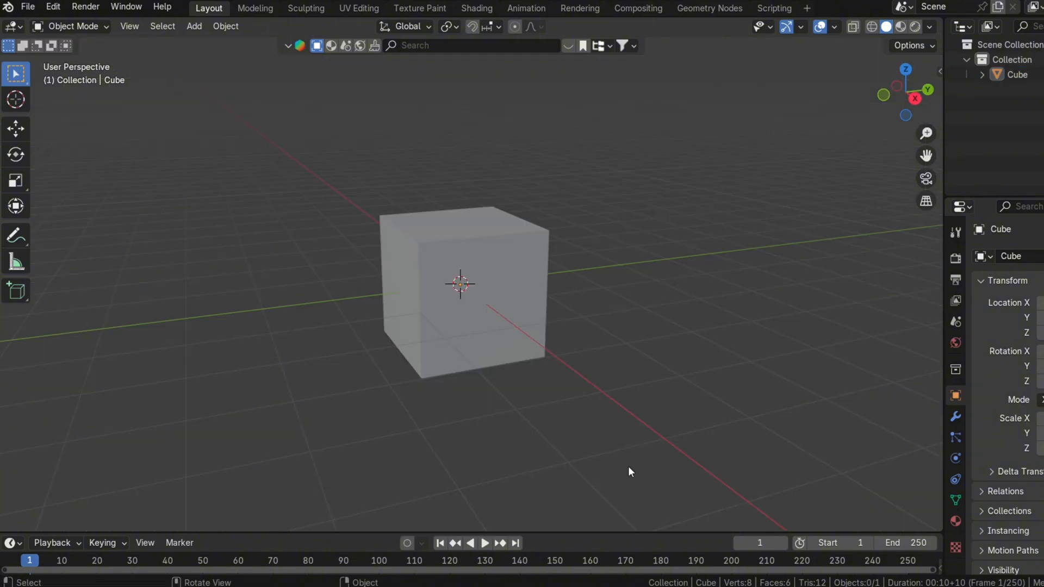
mouse_move(401, 385)
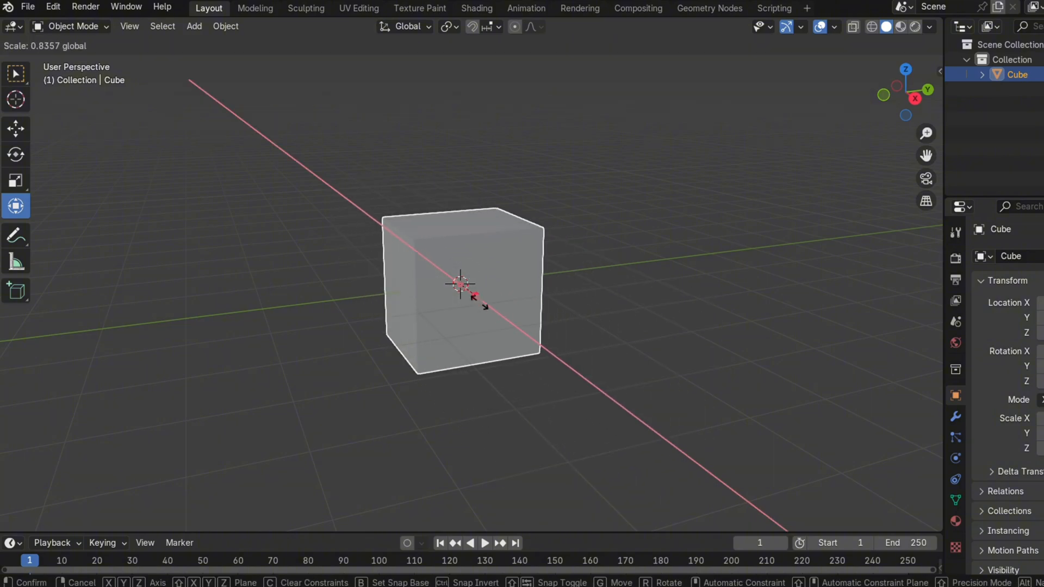
Move the cube to a new position and scale it slightly smaller
key(g)
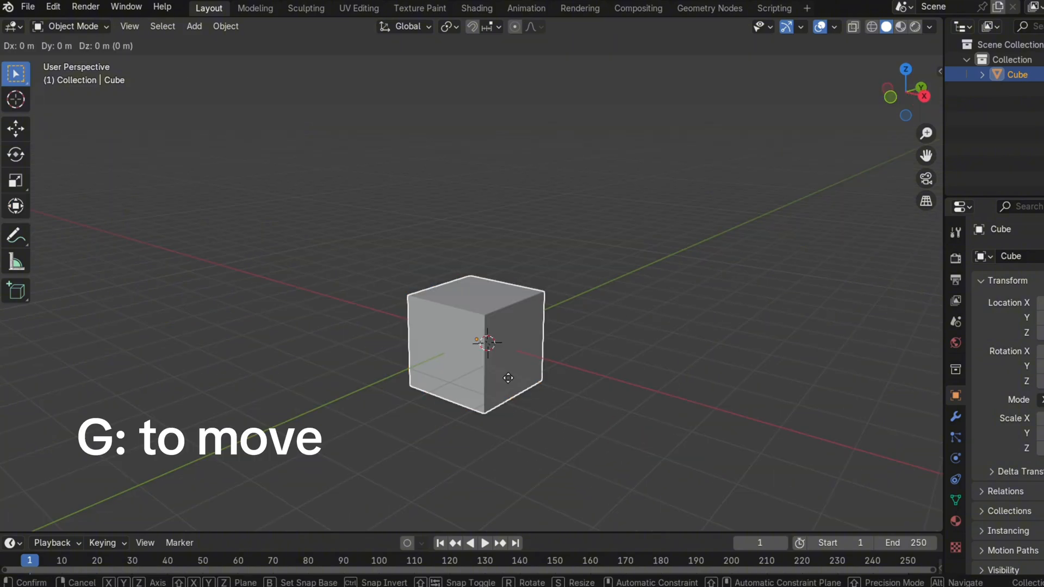
key(s)
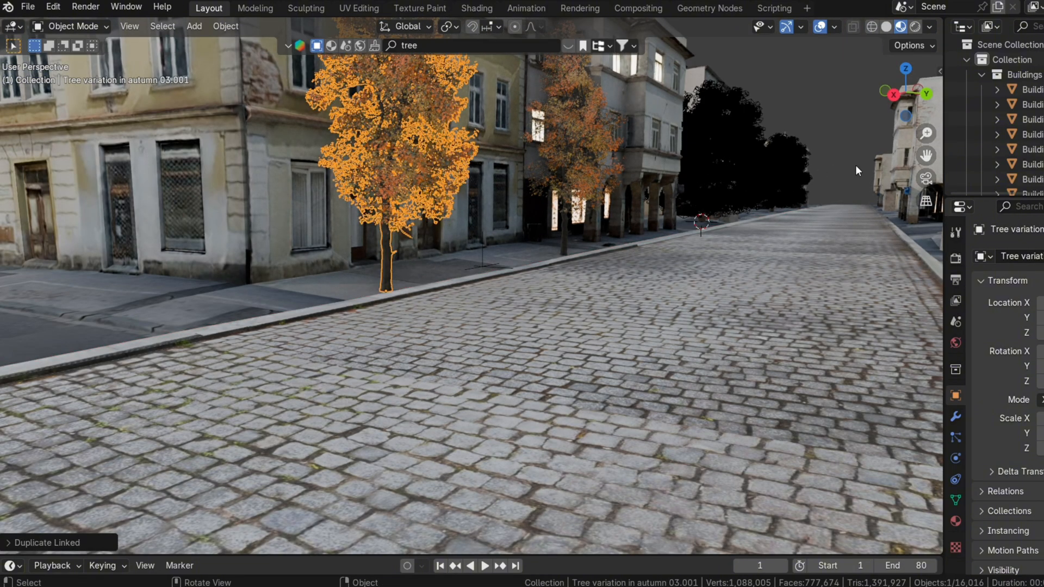
Enter Edit Mode on the plane among the street scene's rooftops
key(Tab)
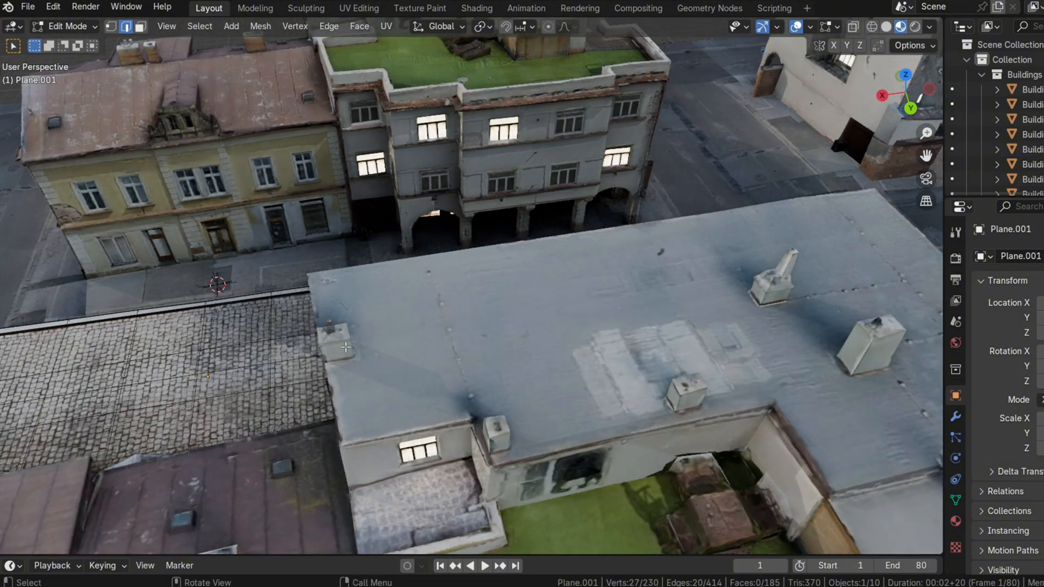